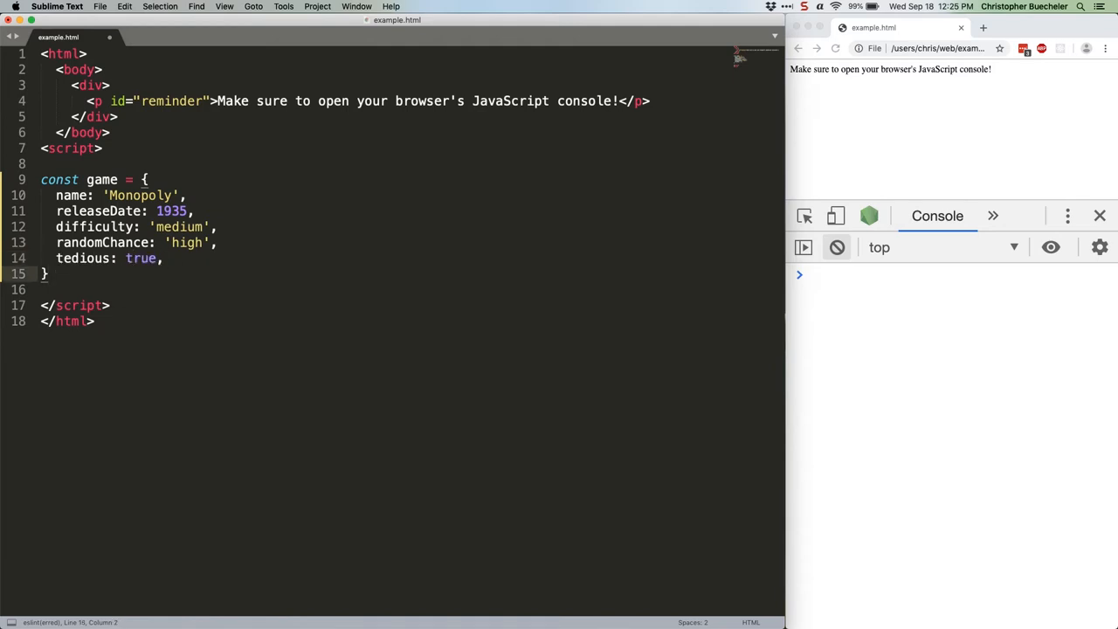
Define const players as an array of names starting 'Zach', 'Sue', 'Bill', 'Dian...'
{"action": "type", "text": "const players = ['Zach', 'Sue', 'Bill', 'Dian']"}
{"action": "type", "text": "const keys = ['name', 'releaseDate', 'difficulty', 'randomChance', 'tedious'];"}
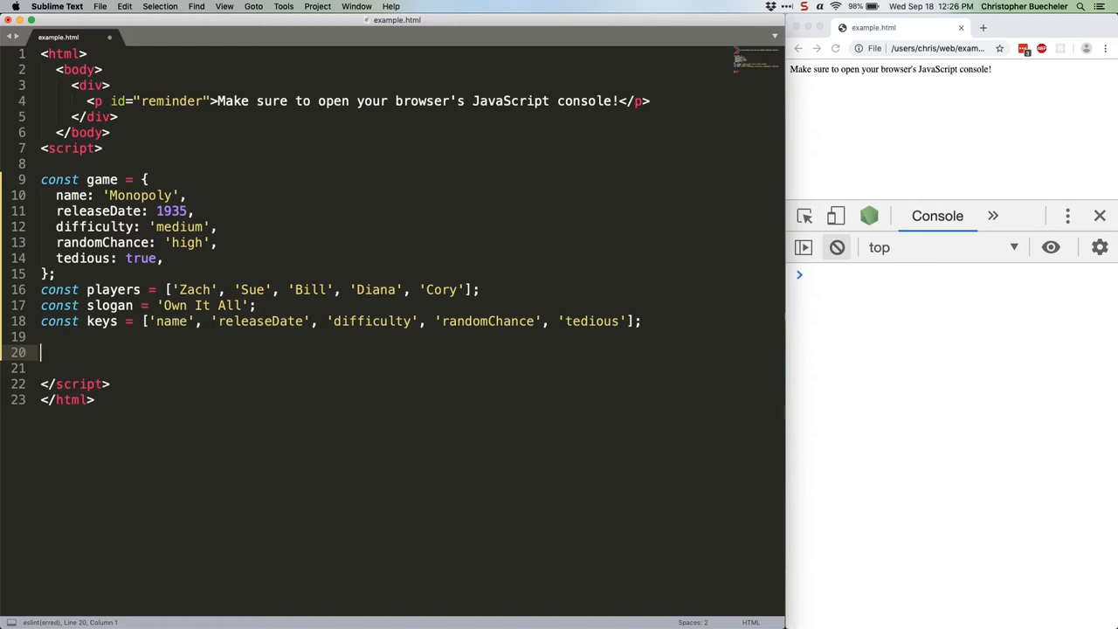
Add console.log lines for players[0] and players[3] with name comments
{"action": "type", "text": "console.log(players[3]); // Dia"}
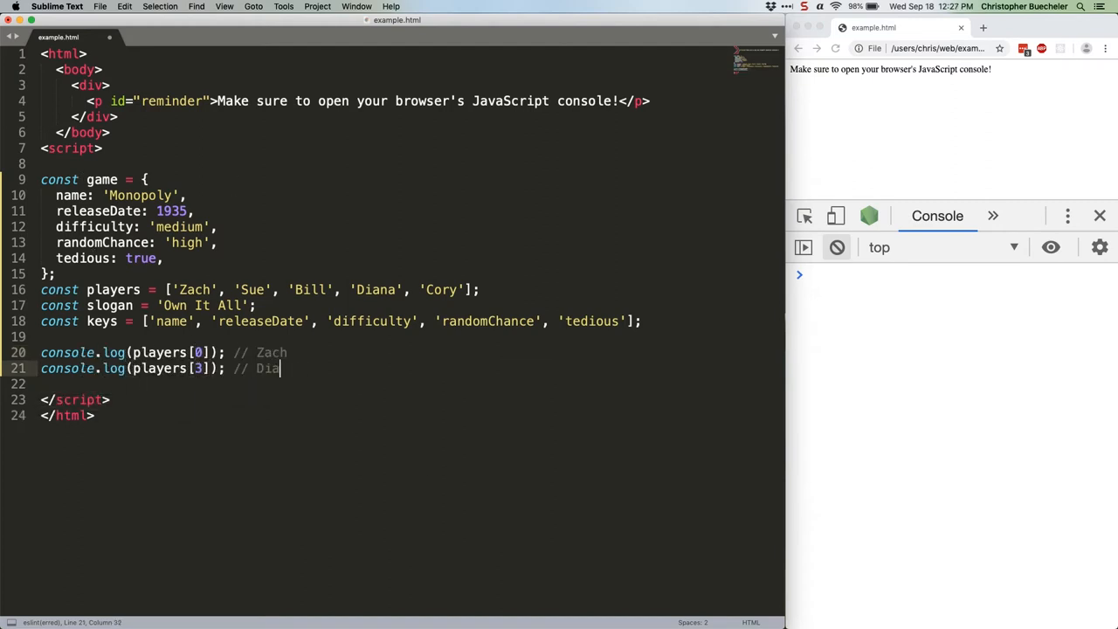
{"action": "type", "text": "na"}
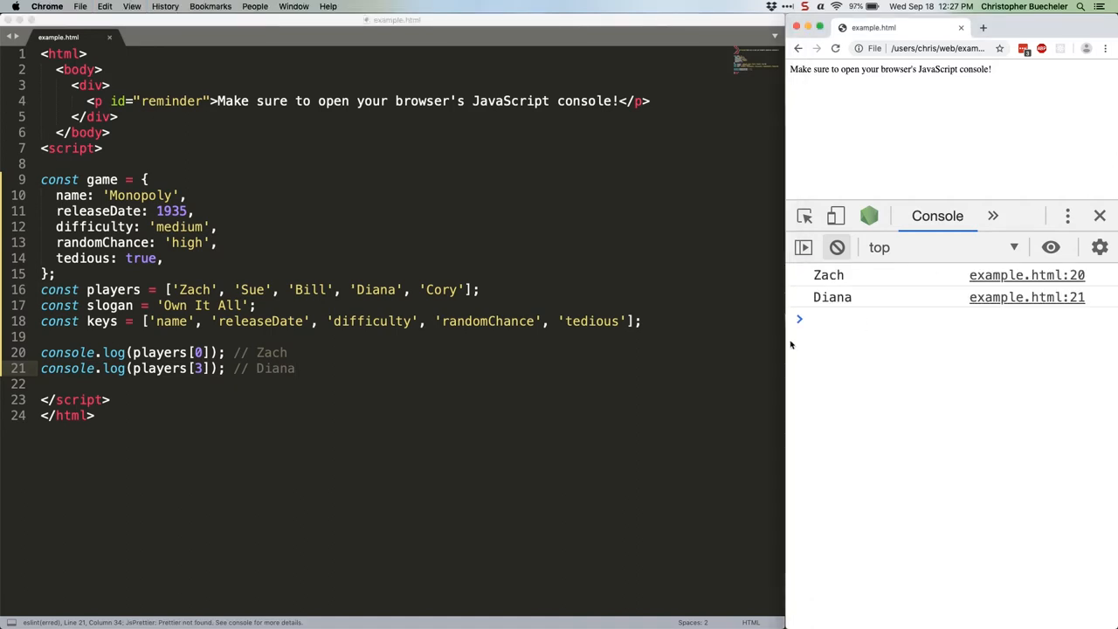
{"action": "mouse_move", "coordinate": [517, 419]}
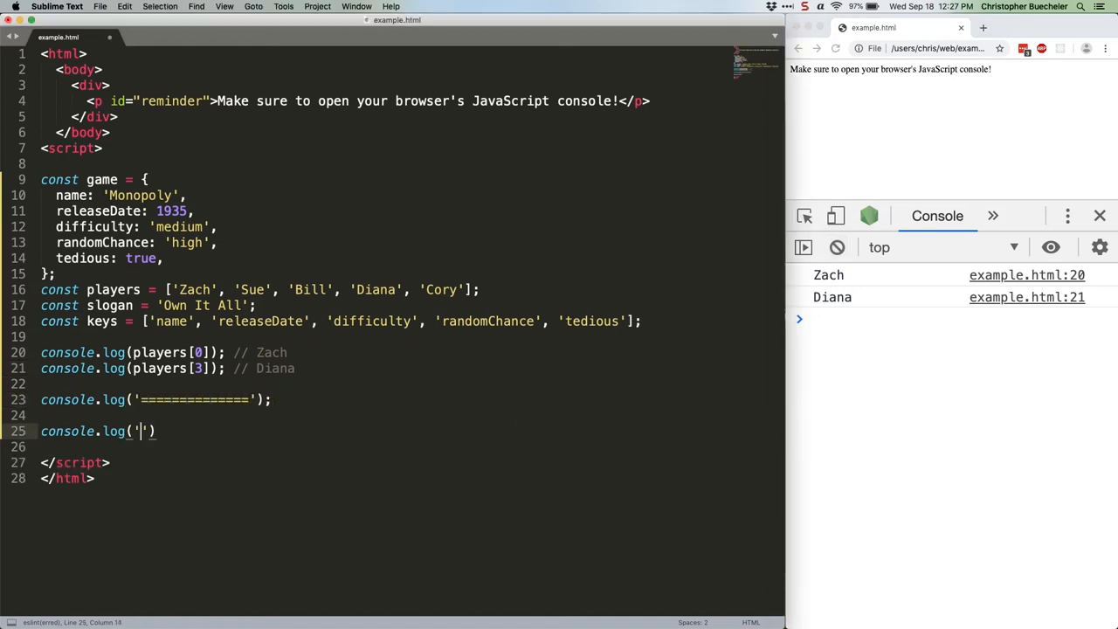
Log slogan[1] (// w) and slogan[4] + slogan[9] (// Il), then save the file
{"action": "type", "text": "slogan[1]); // w"}
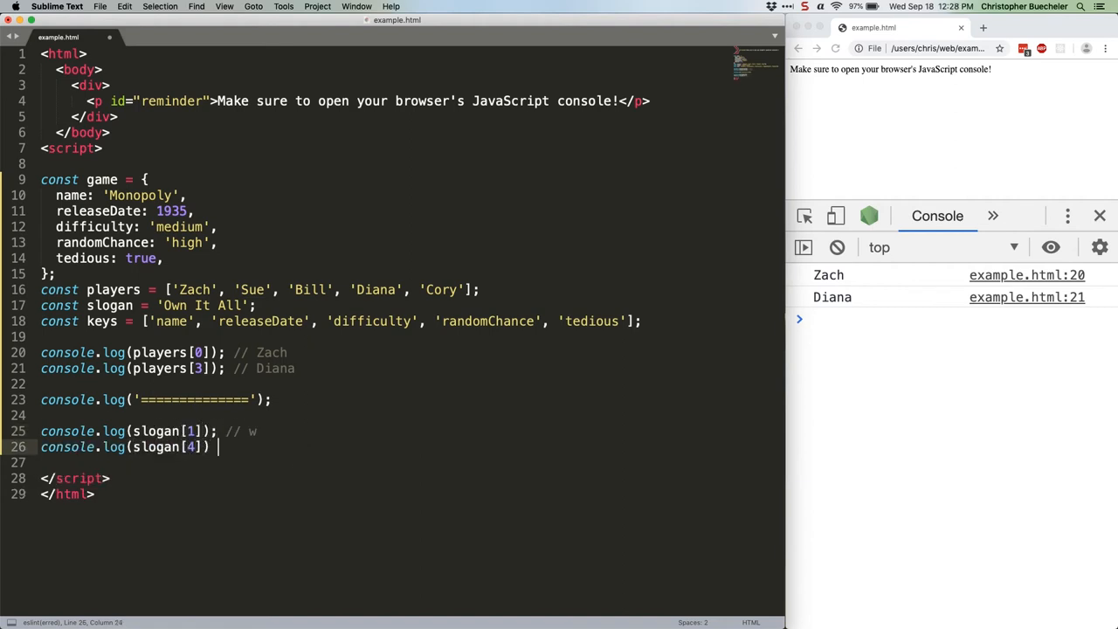
{"action": "type", "text": "+ slogan[9]); // Il"}
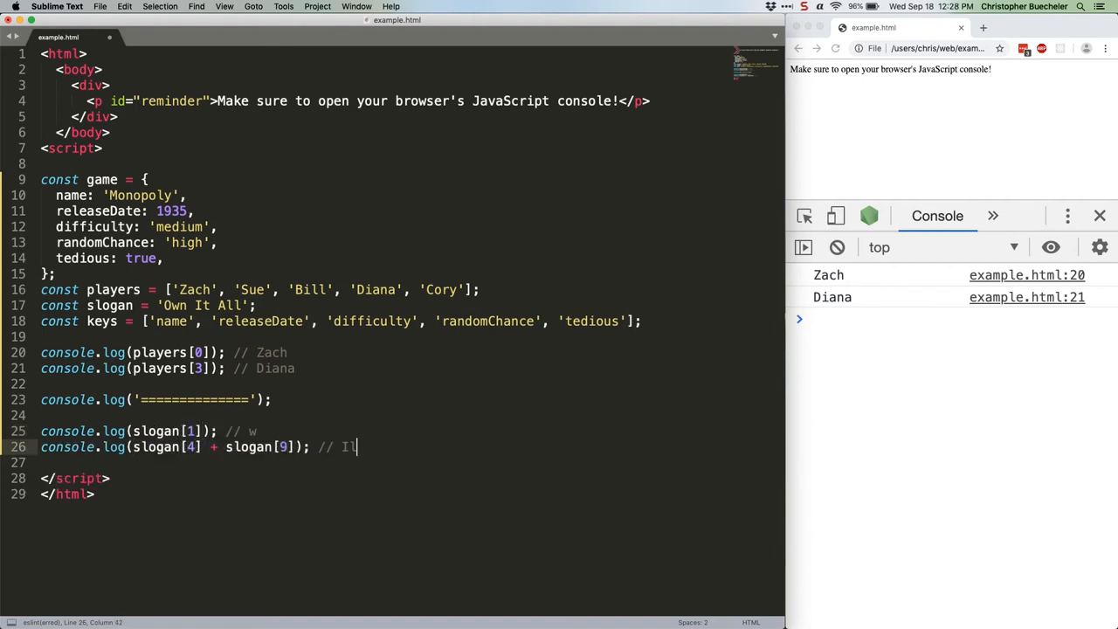
{"action": "key", "text": "cmd+s"}
{"action": "type", "text": "console.log(game["}
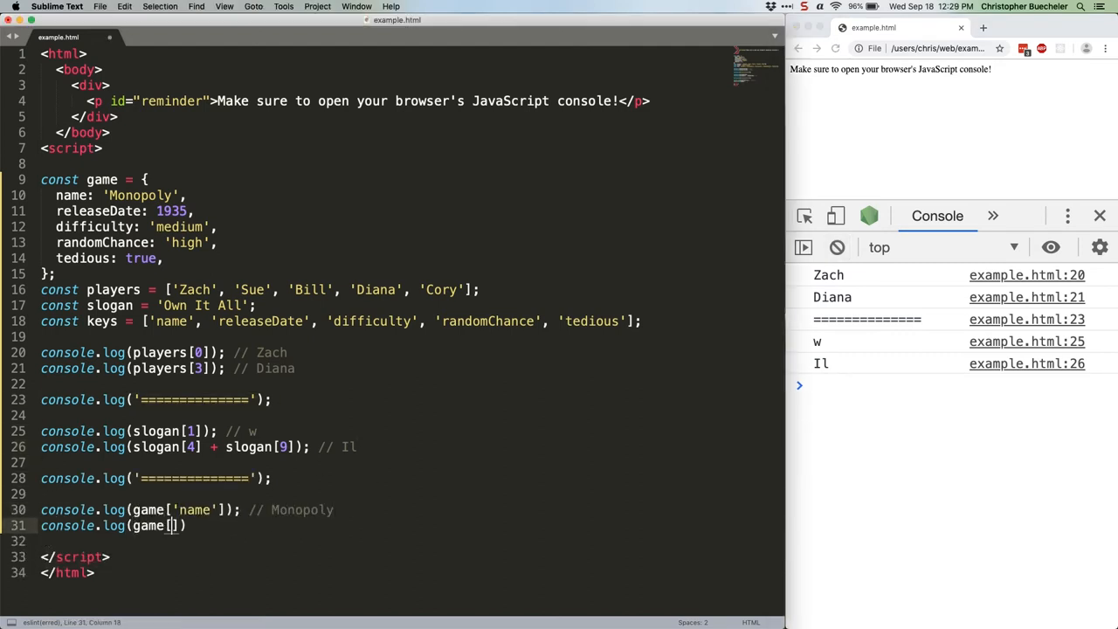
Complete the bracket-notation log console.log(game['tedious']); // true
{"action": "type", "text": "'tedious']); // true"}
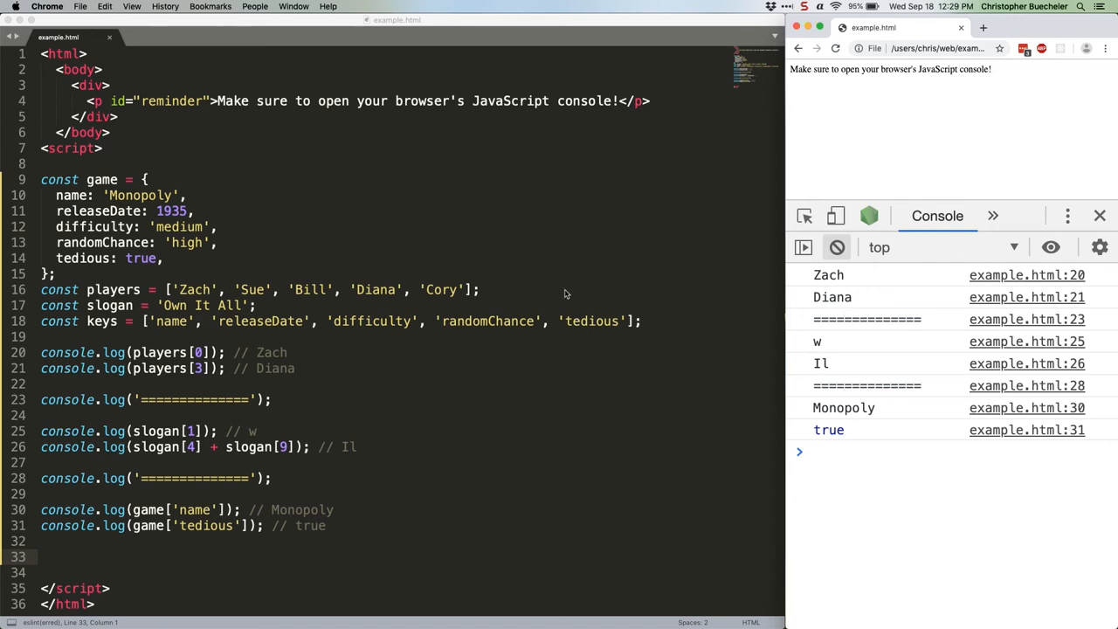
Begin a dot-notation log with console.log(game.n for the game's name
{"action": "type", "text": "console.log(game.name); // Monopoly"}
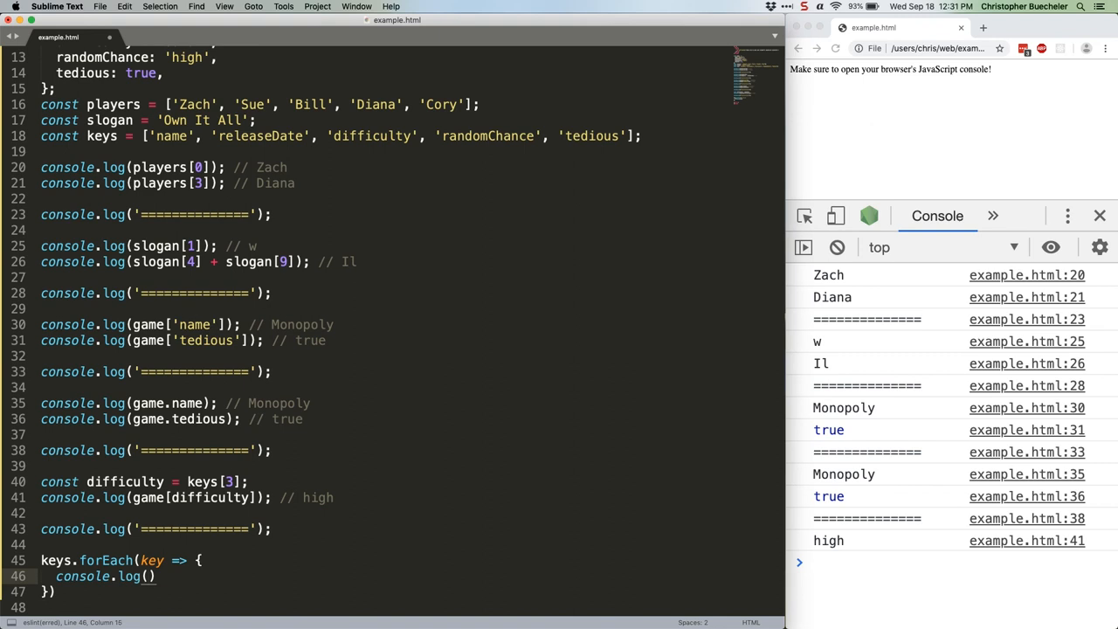
Inside keys.forEach, log the template `${key}: ${game[key]}` for each property
{"action": "type", "text": "`${key}: ${game[key]}`"}
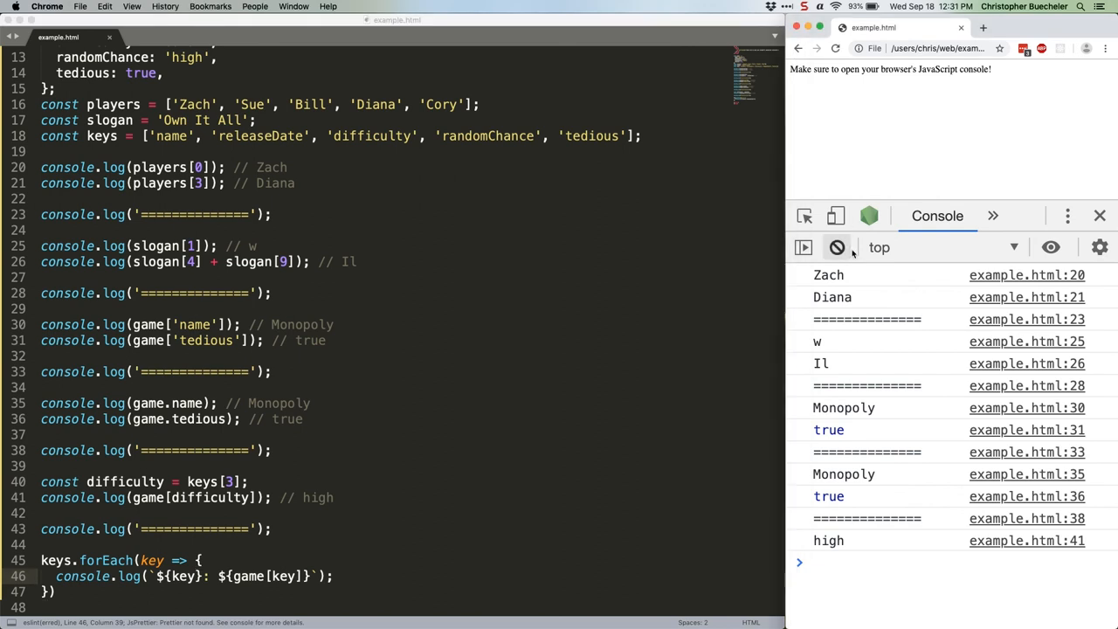
{"action": "scroll", "scroll_direction": "down", "scroll_amount": 3}
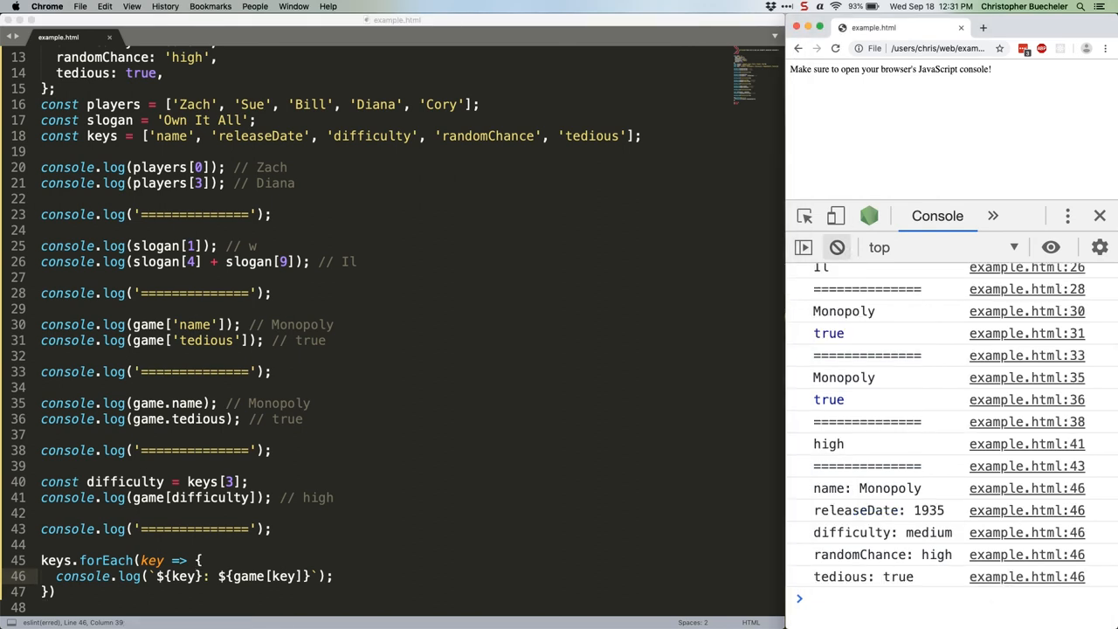